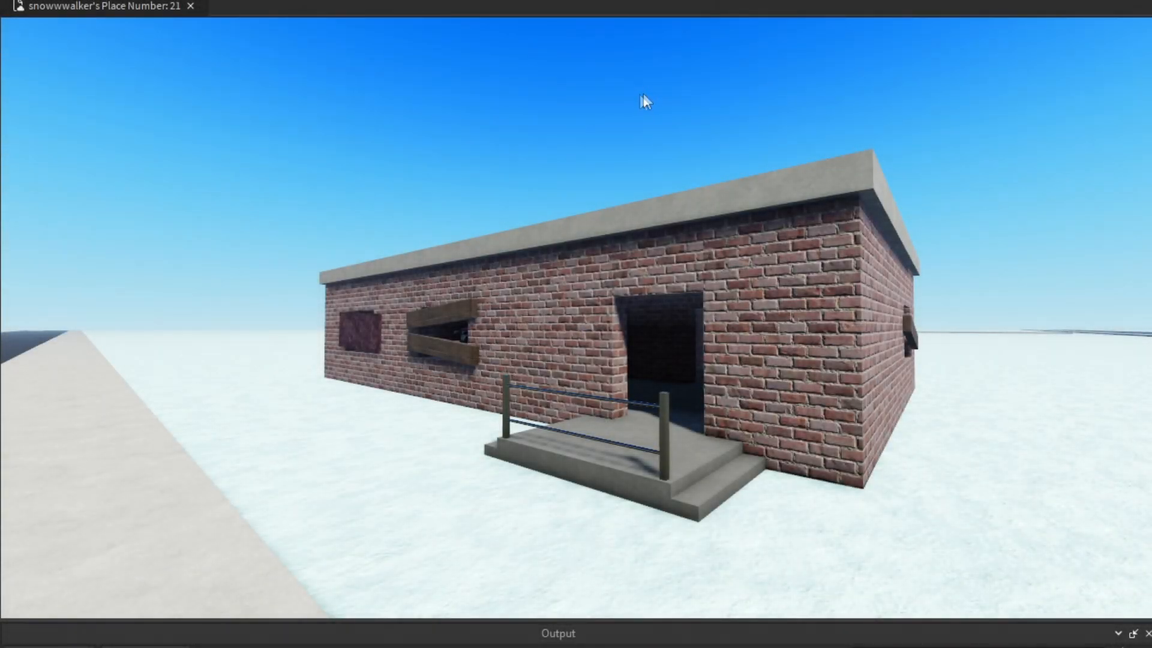
mouse_move(360, 166)
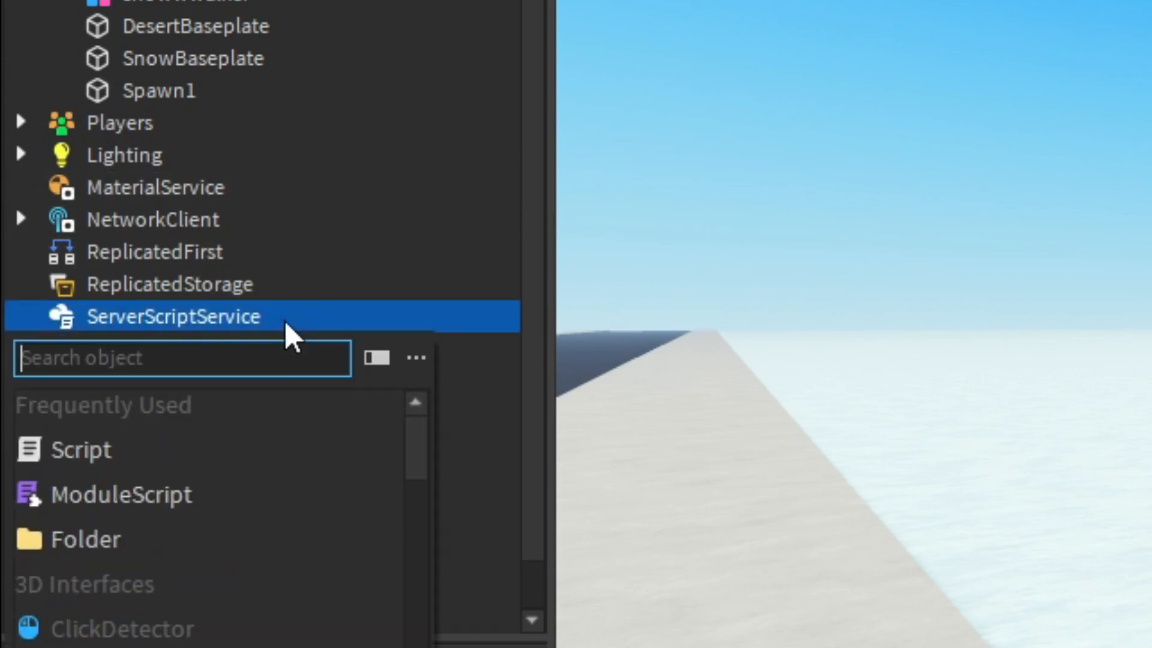
Step: Add a script under ServerScriptService with local BadgeService = game:GetService and game.Players.PlayerAdded:Connect(function(player)
click(80, 450)
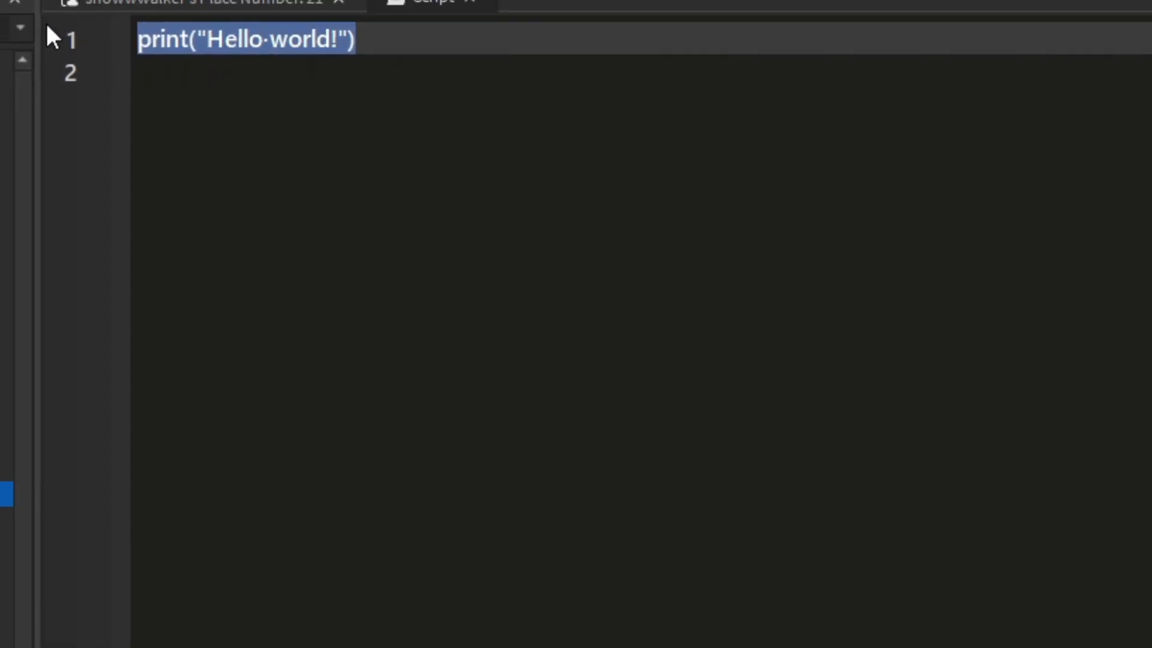
text(local BadgeService = game:GetService("BadgeService)
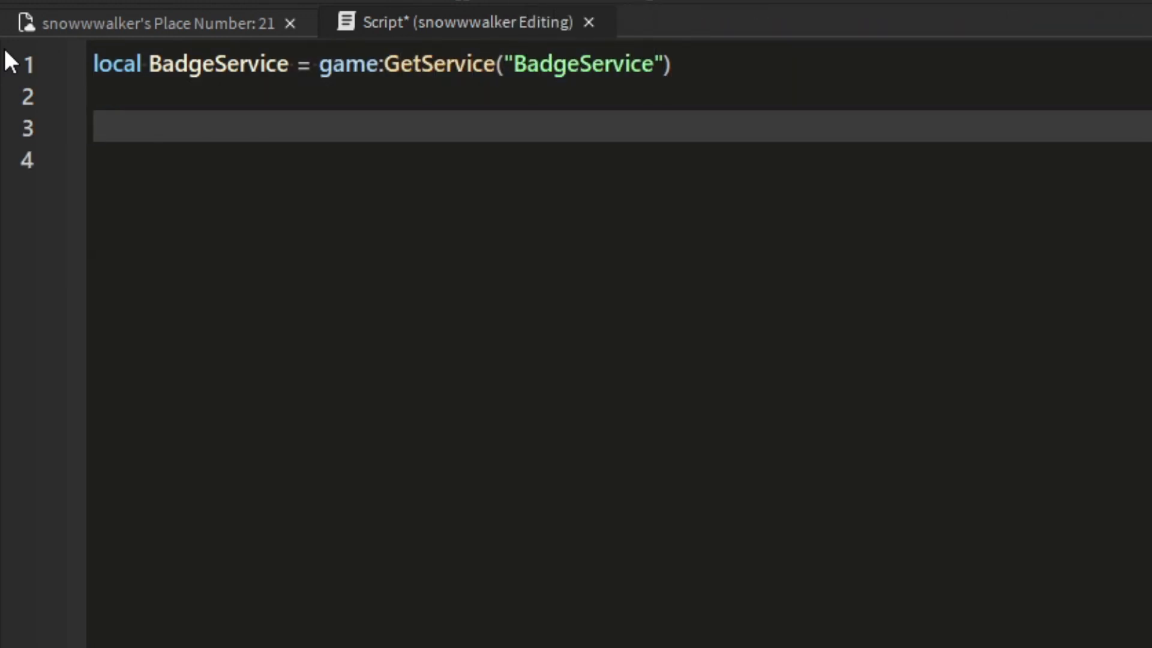
text(game.Players.PlayerAdded)
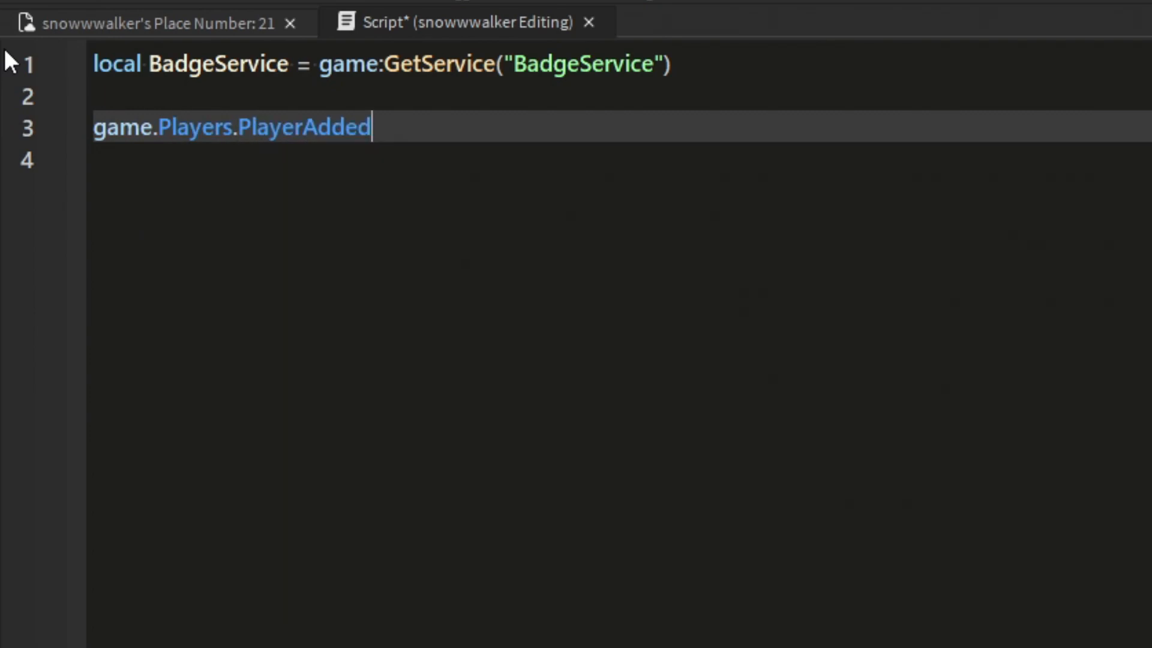
text(:Connect(function)
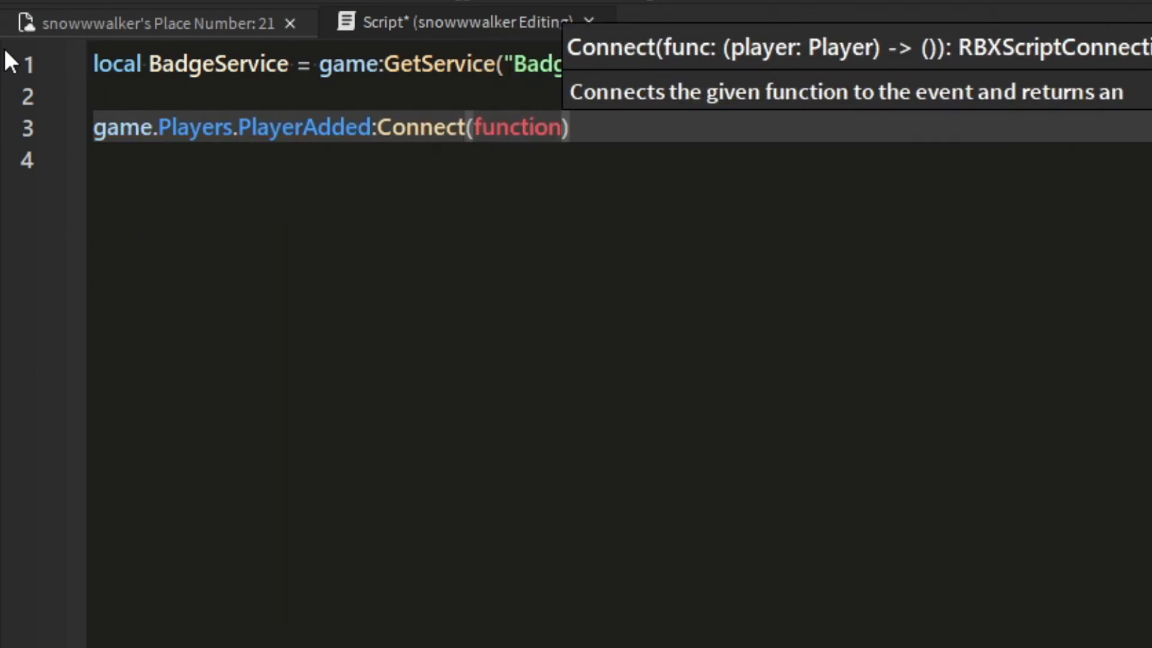
text(player)
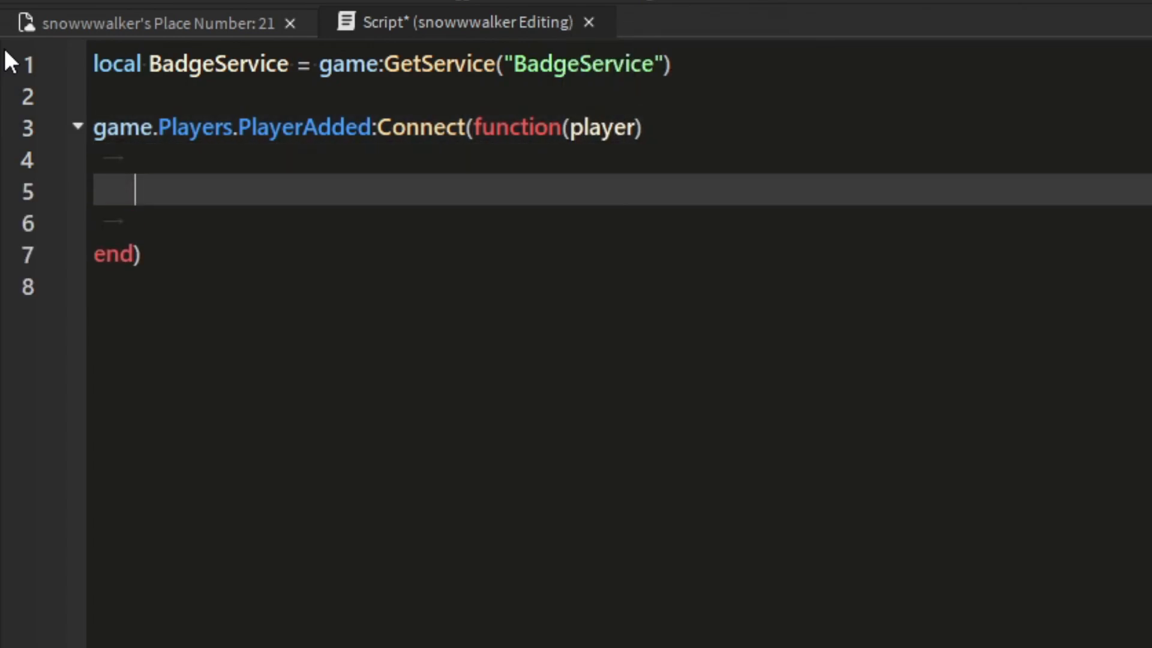
text(local suc)
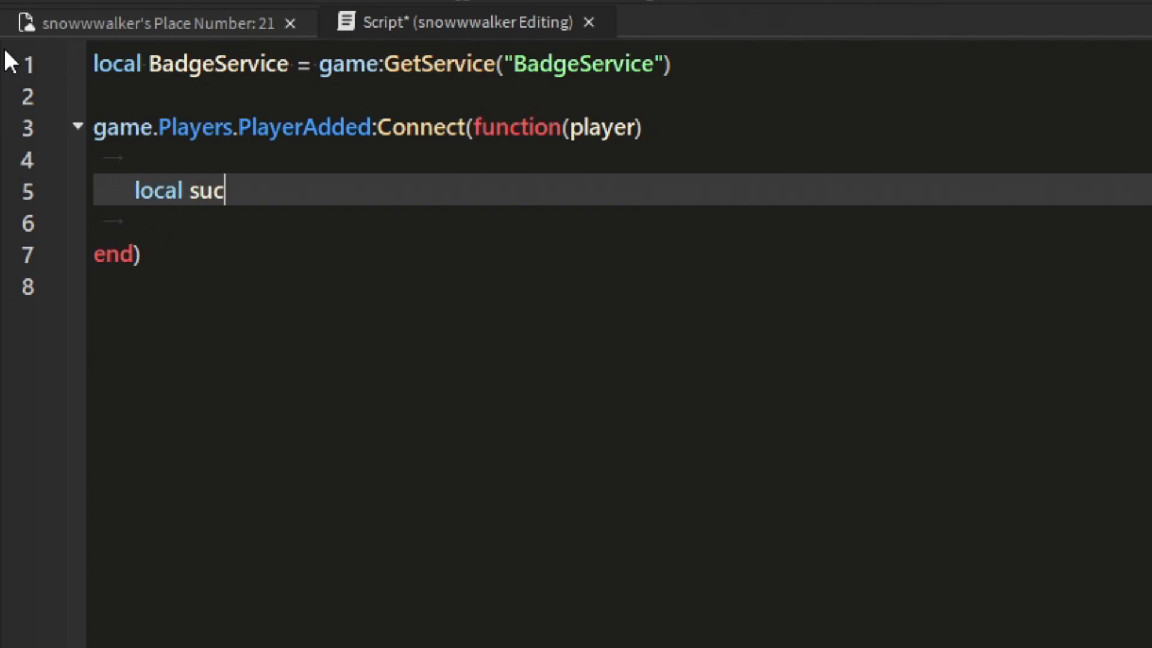
text(cess,)
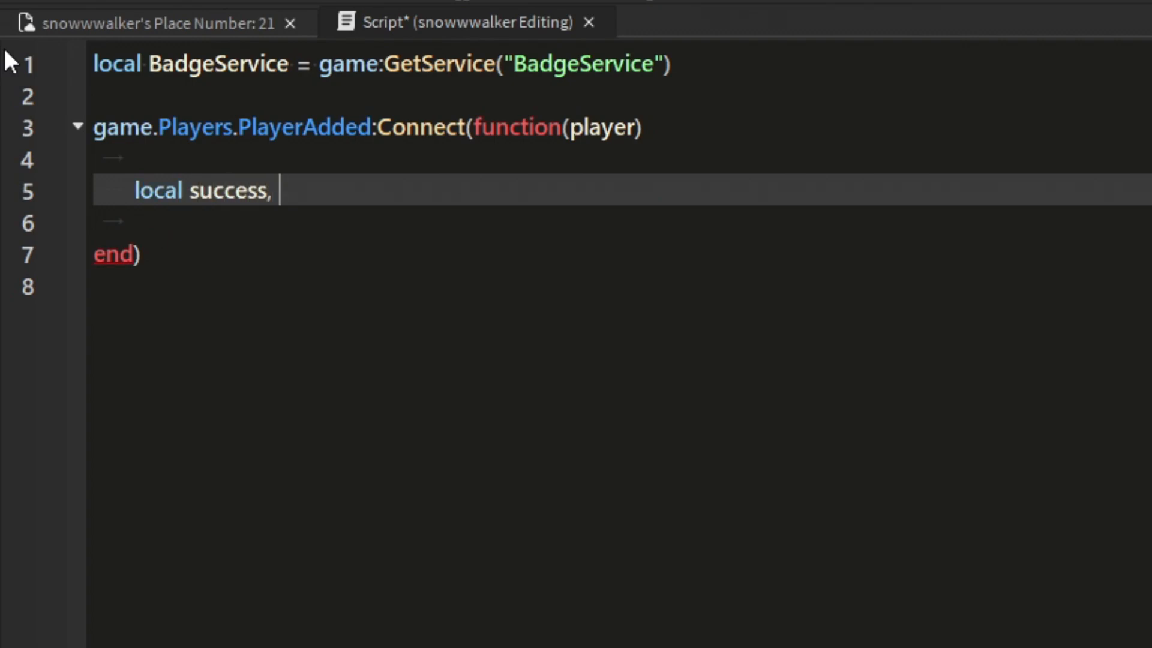
text(hasBadge = pcall(function()
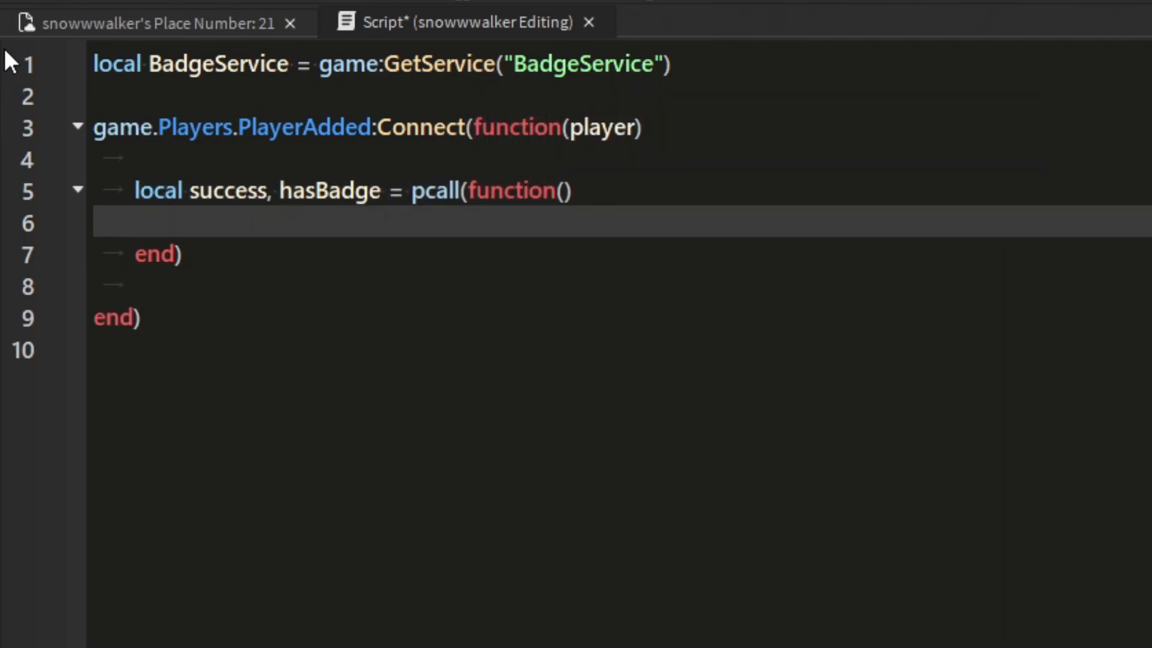
text(r)
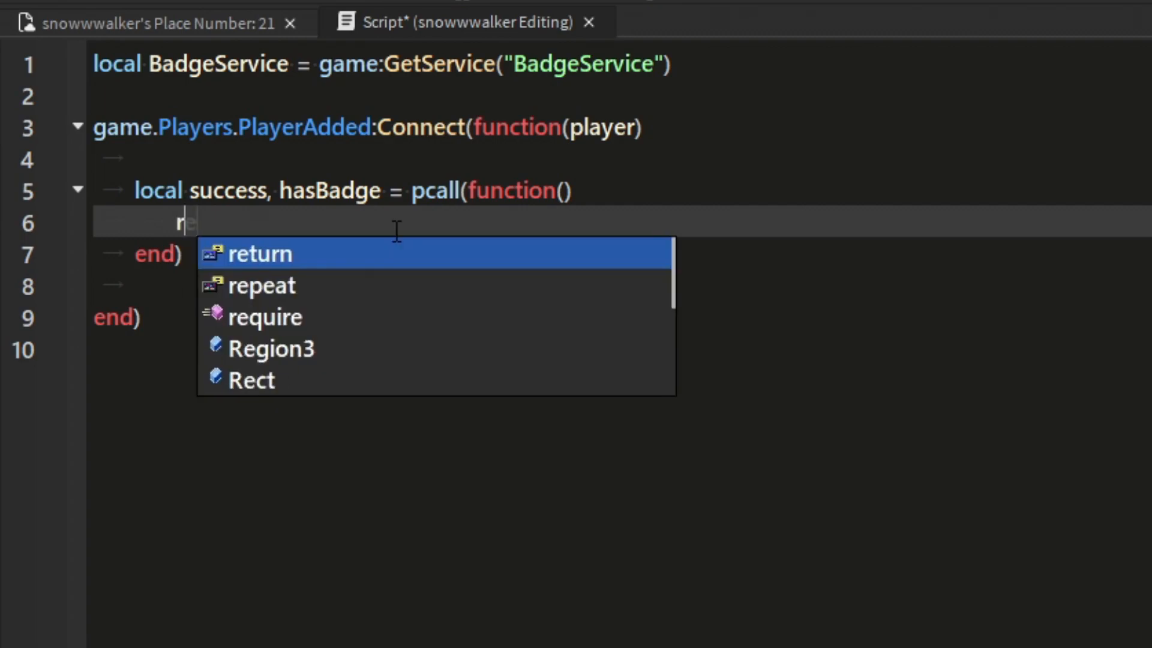
text(eturn BadgeService:UserHasBadgeAsync()
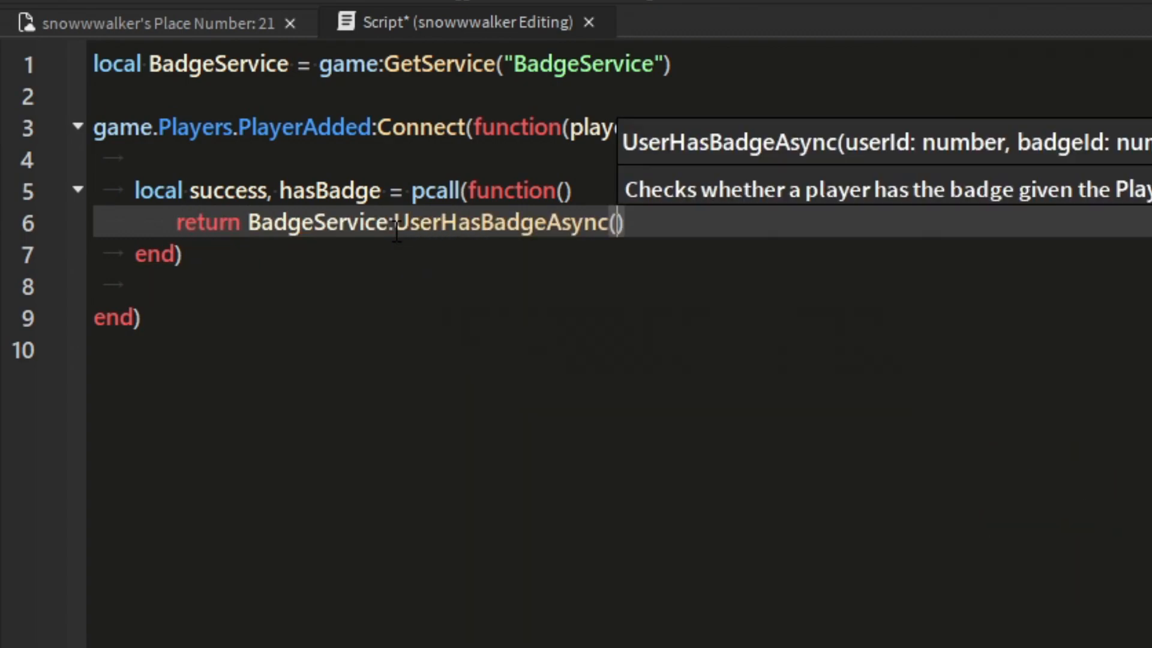
text(player.UserId, 2130184239)
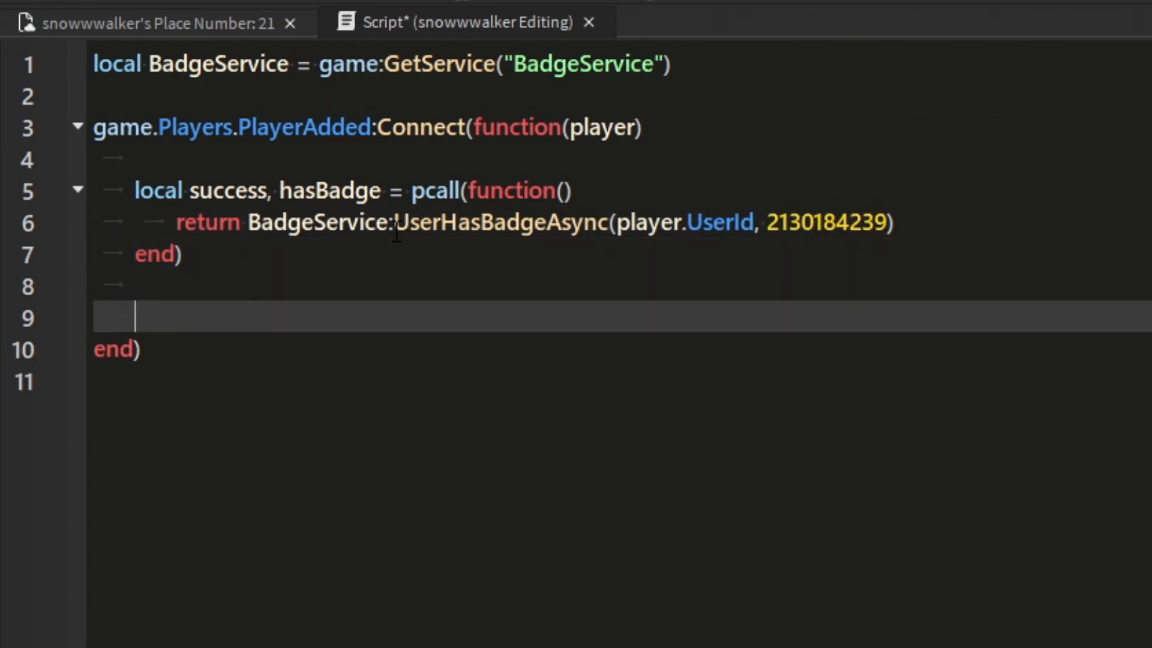
key(enter)
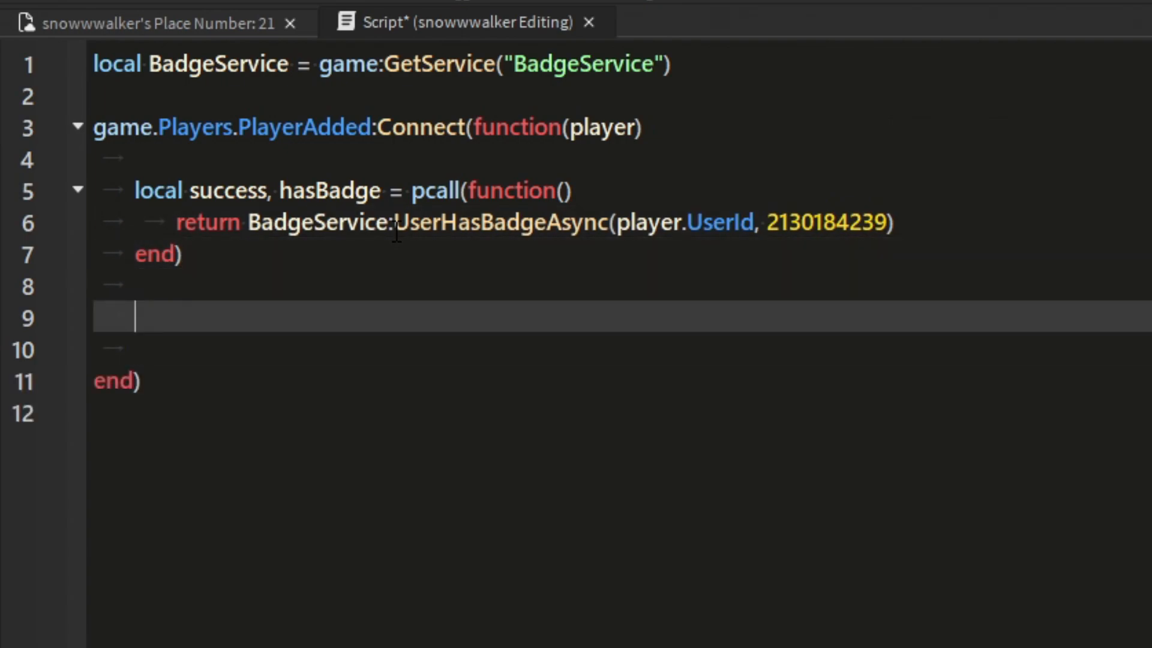
Step: Warn "Error Checking Badge" if not success, then begin BadgeService:AwardBadge(player.UserId, …) when not hasBadge
text(if)
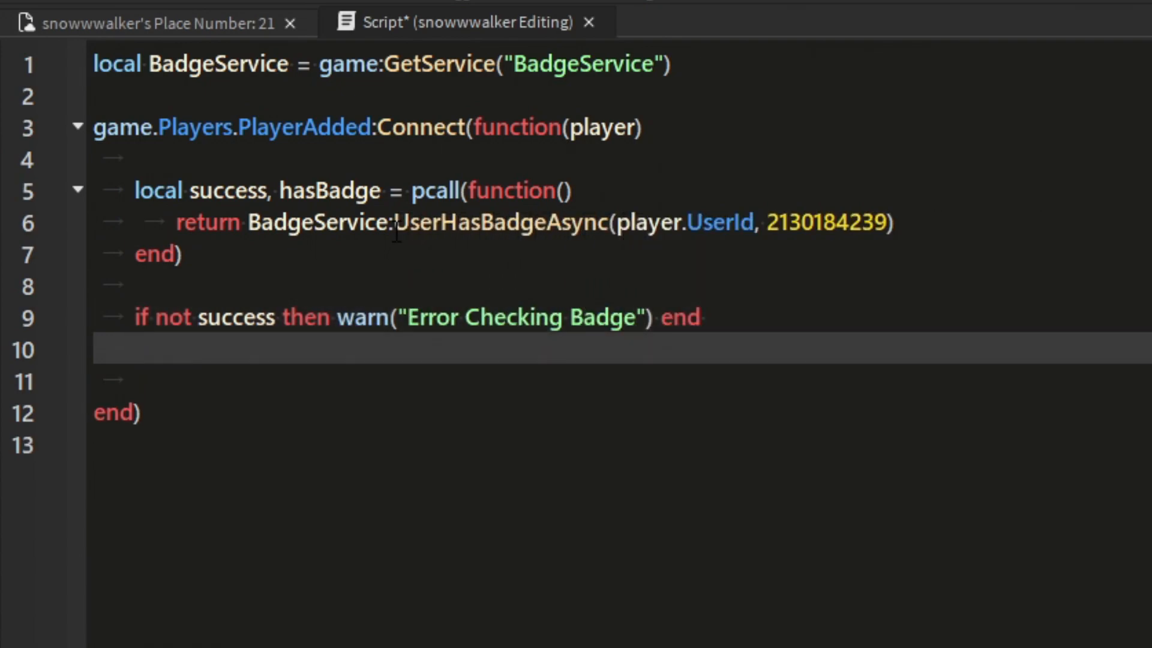
text(if not)
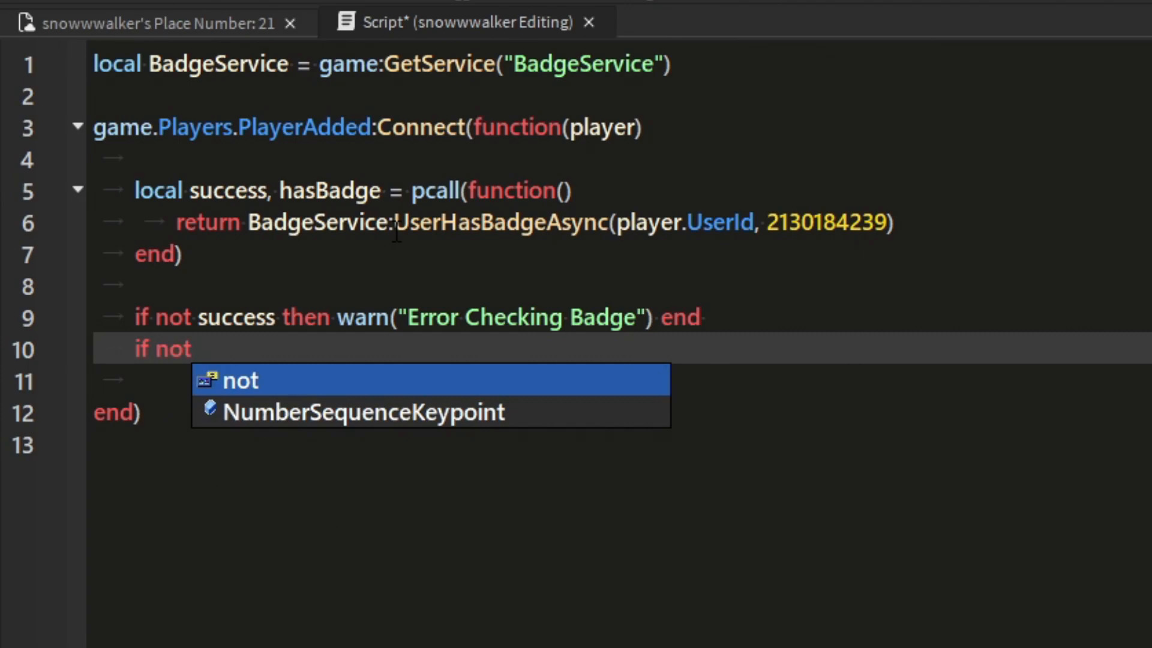
text(hasBadge)
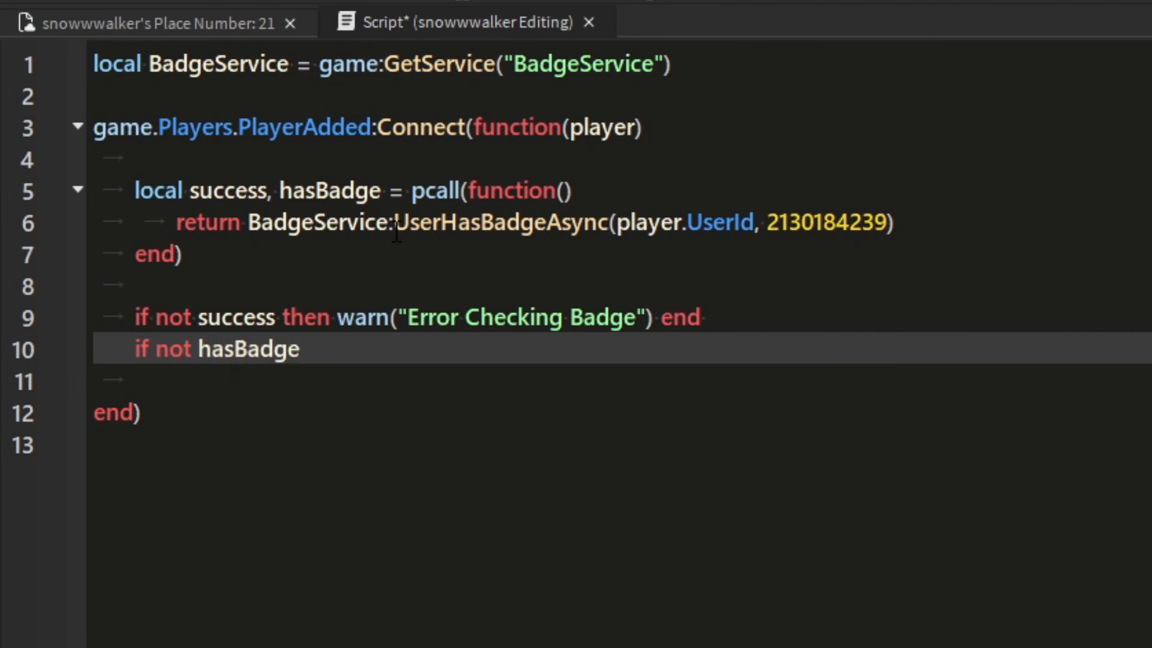
text(then)
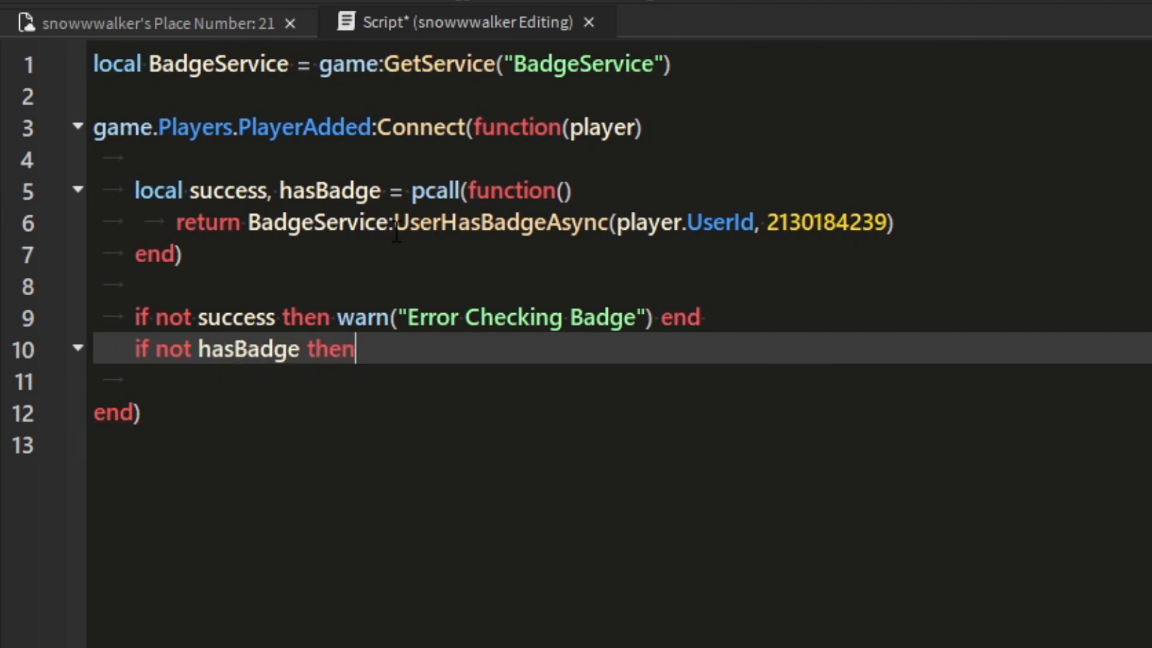
text(BadgeService:AwardBadge()
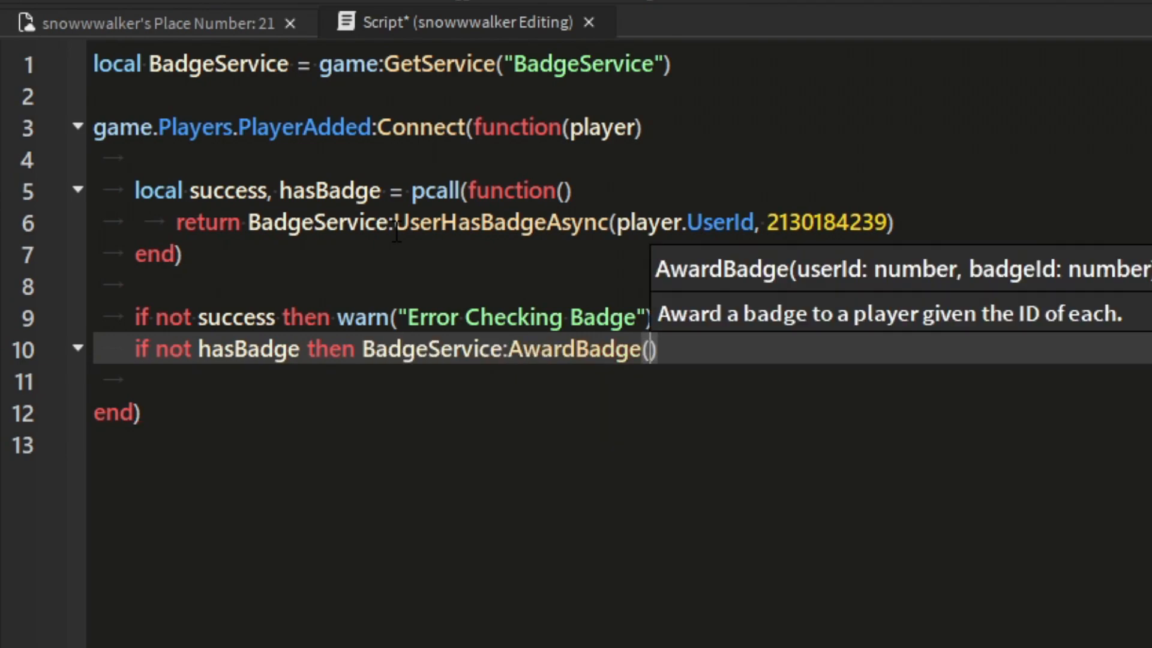
text(player.U)
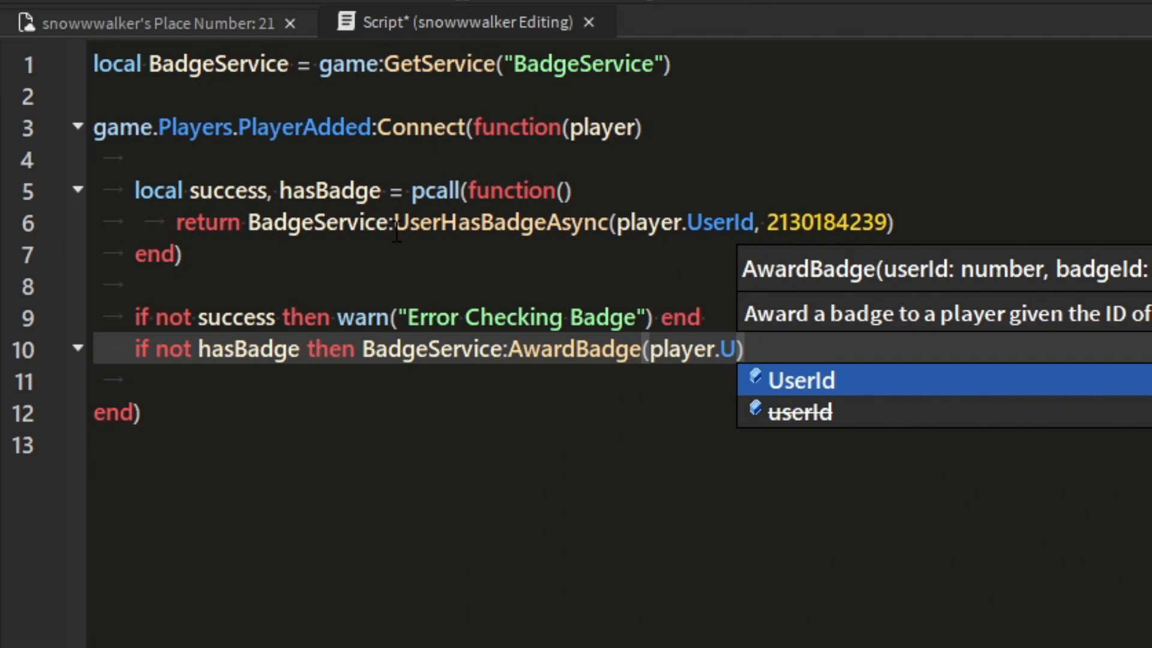